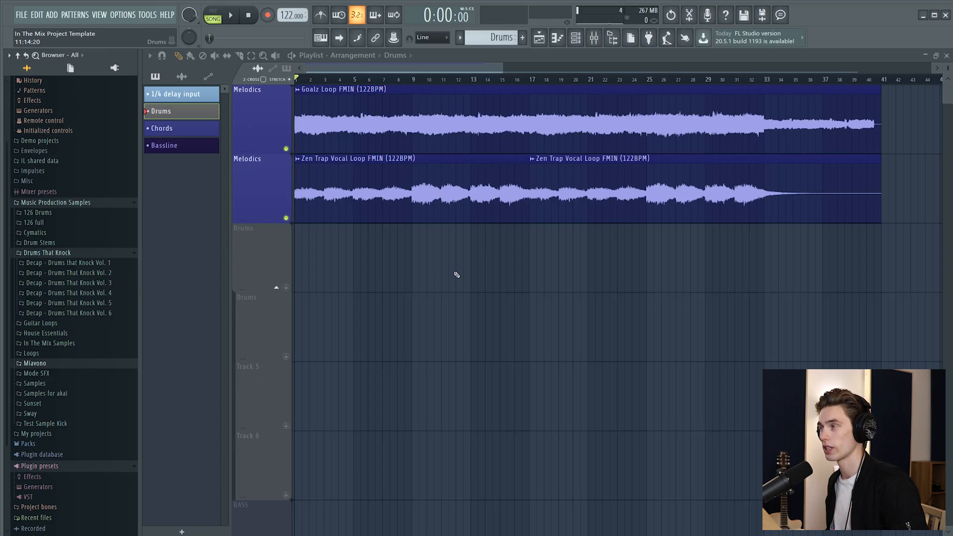
{"action": "mouse_move", "coordinate": [540, 271]}
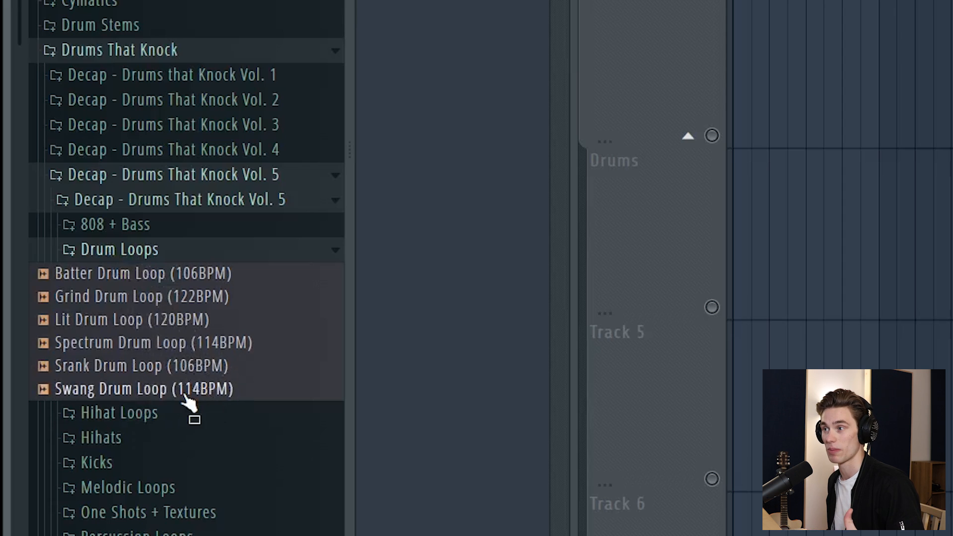
{"action": "mouse_move", "coordinate": [158, 398]}
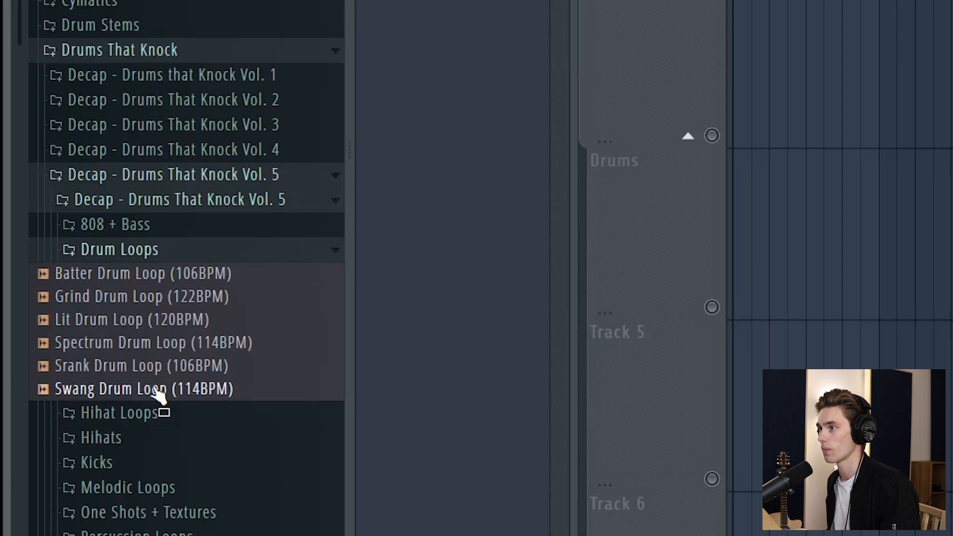
{"action": "mouse_move", "coordinate": [176, 377]}
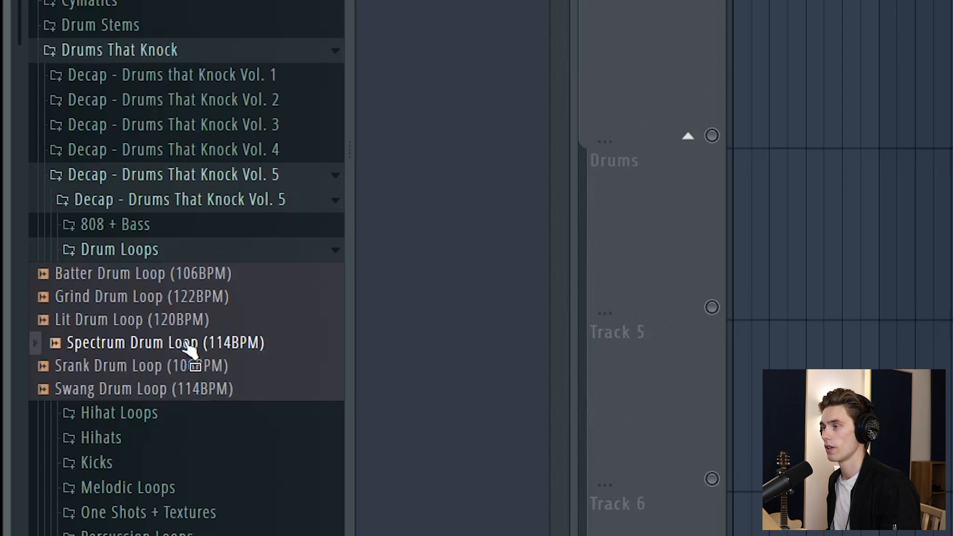
{"action": "mouse_move", "coordinate": [223, 360]}
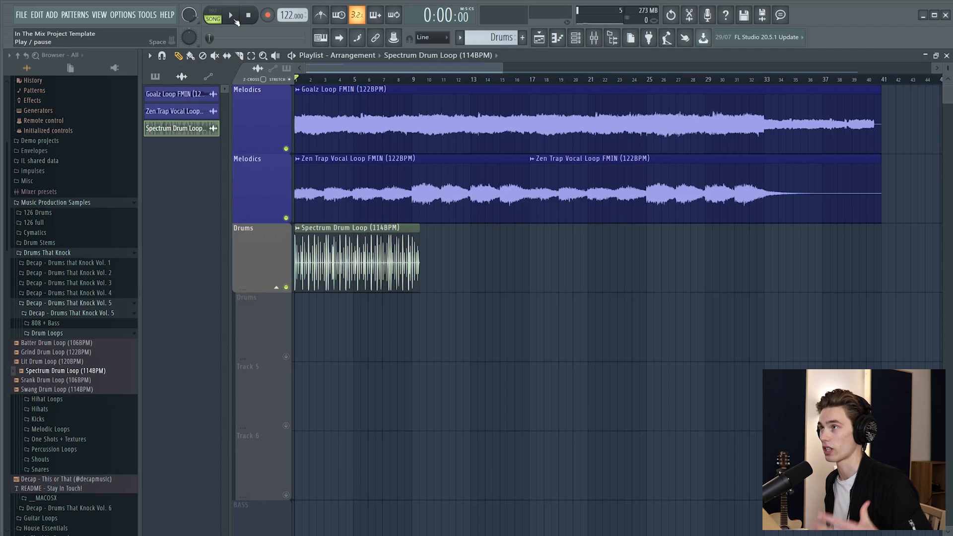
{"action": "left_click", "coordinate": [232, 15]}
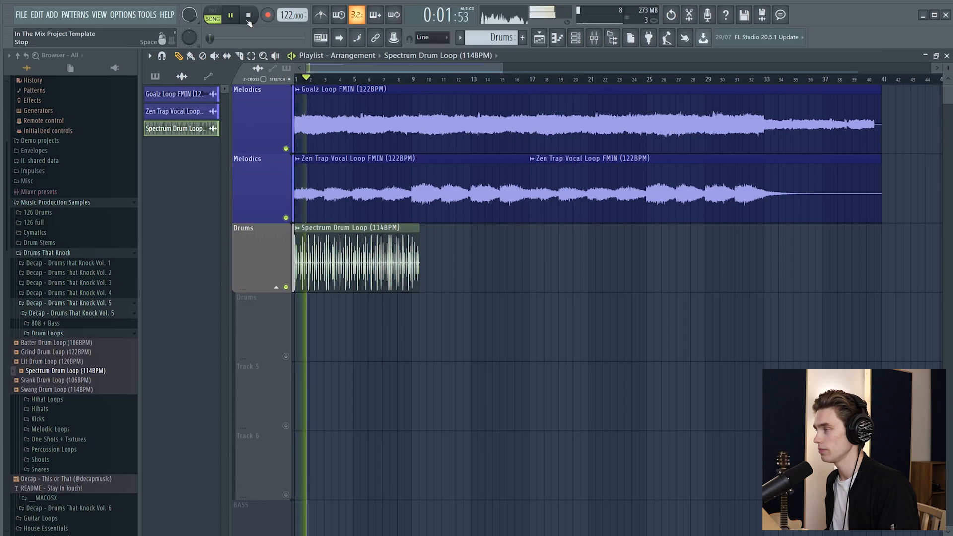
{"action": "left_click", "coordinate": [249, 15]}
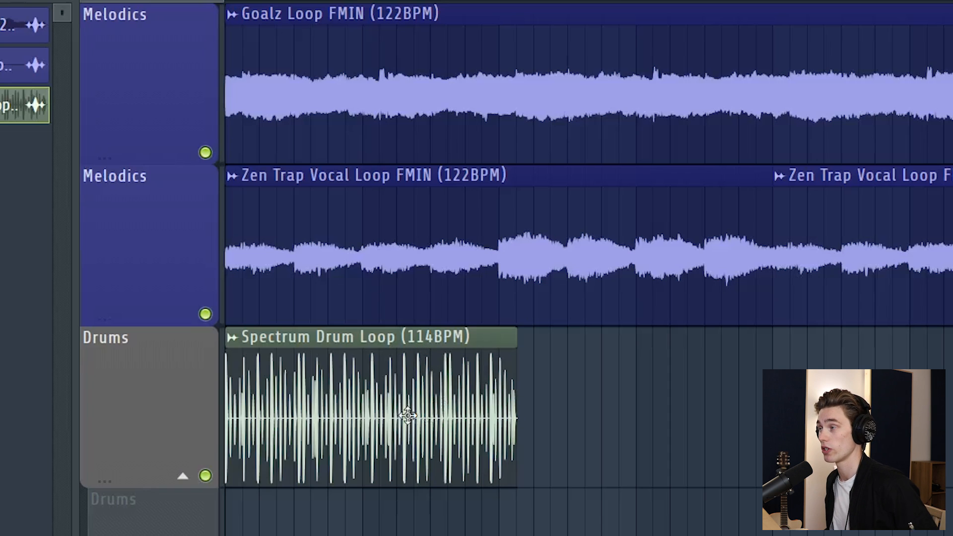
{"action": "mouse_move", "coordinate": [619, 403]}
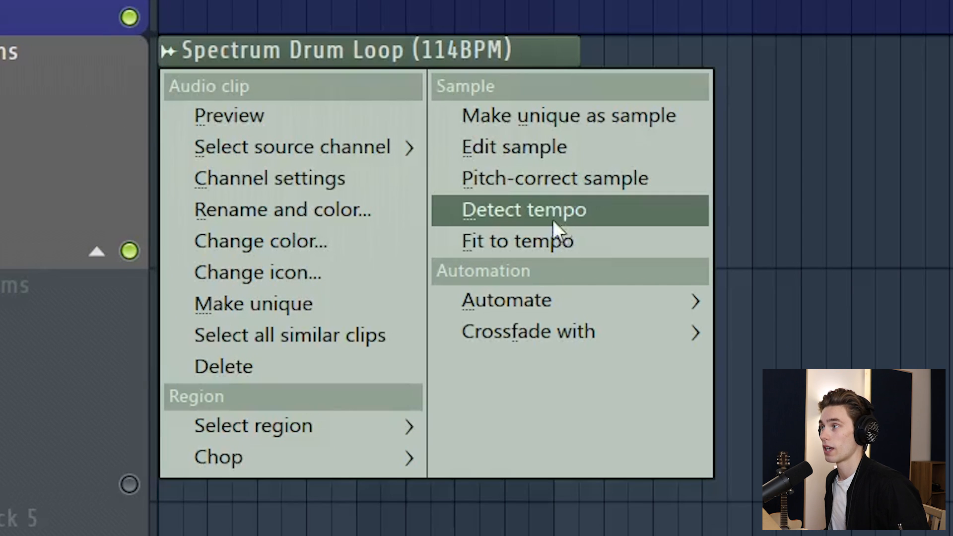
Run Detect tempo on the Spectrum Drum Loop clip, which reads 114.002 BPM
{"action": "left_click", "coordinate": [524, 210]}
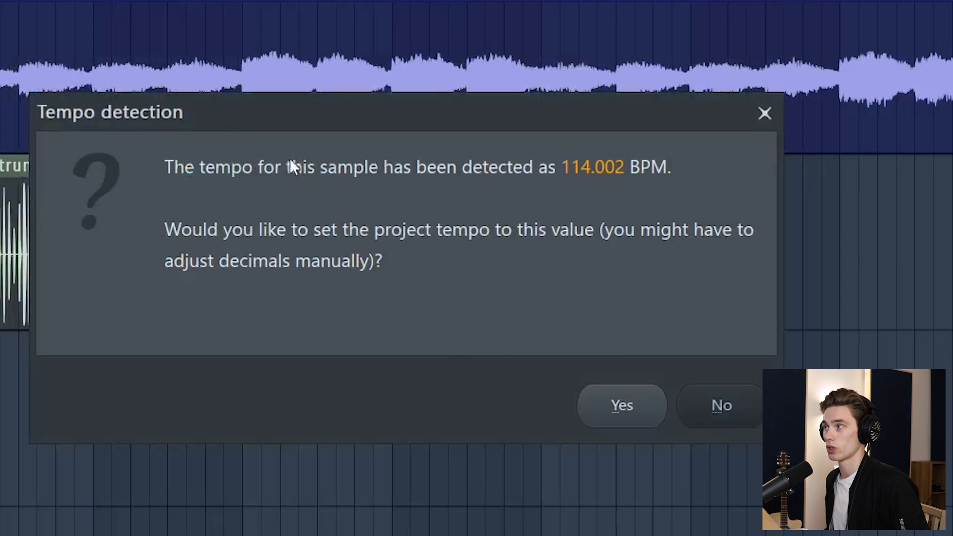
{"action": "mouse_move", "coordinate": [598, 192]}
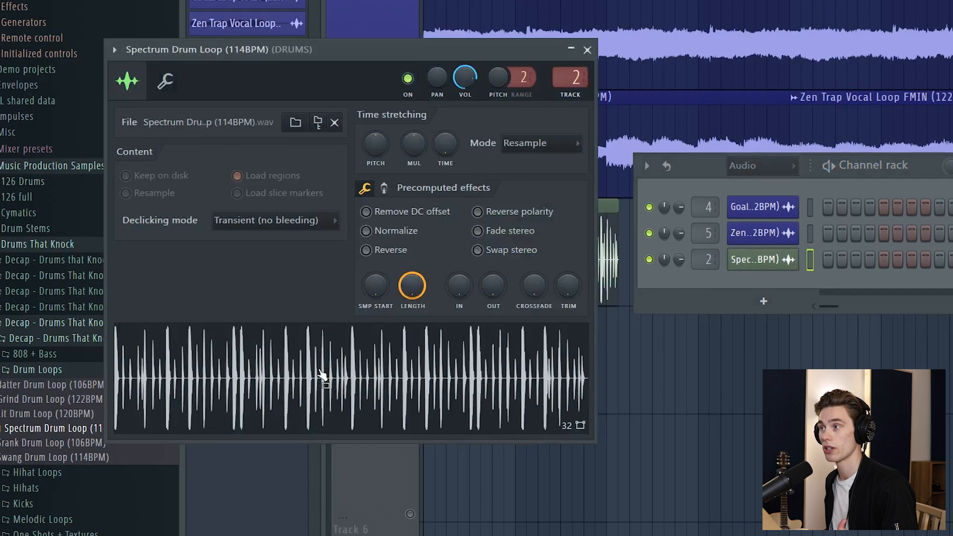
Detect the drum sample's tempo in its settings (128.25 BPM), dismiss it, close the Channel rack
{"action": "right_click", "coordinate": [324, 385]}
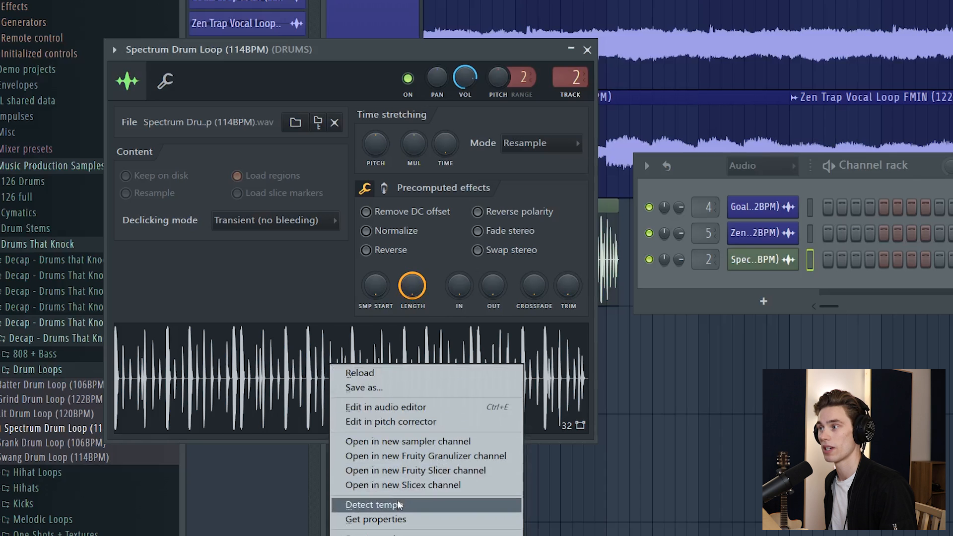
{"action": "left_click", "coordinate": [373, 505]}
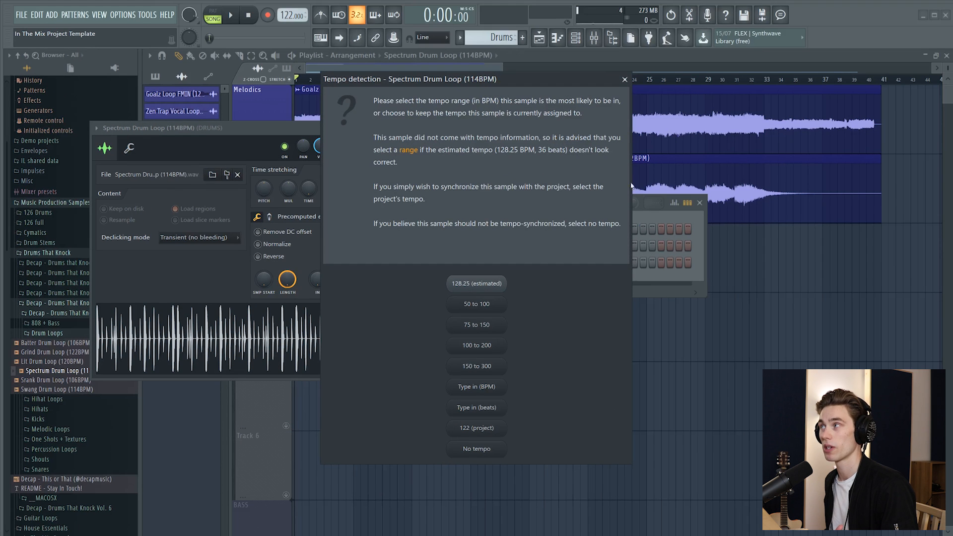
{"action": "left_click", "coordinate": [476, 428]}
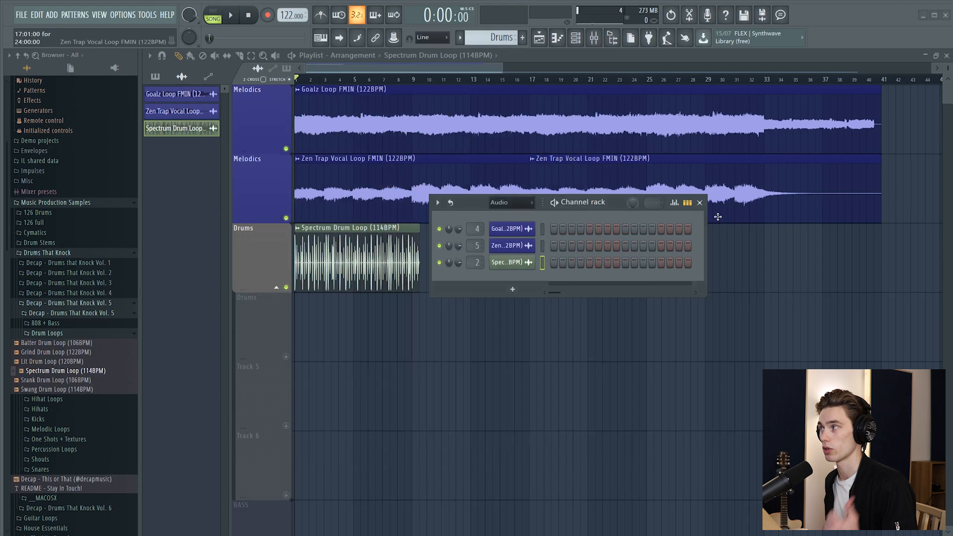
{"action": "left_click", "coordinate": [700, 203]}
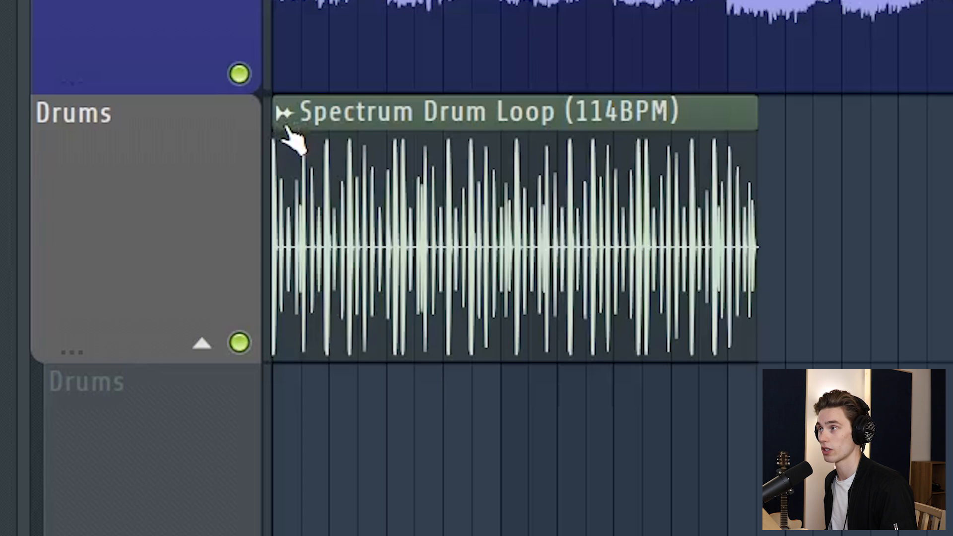
Start fitting the 114 BPM drum clip to project tempo, choosing Type in (BPM)
{"action": "right_click", "coordinate": [294, 144]}
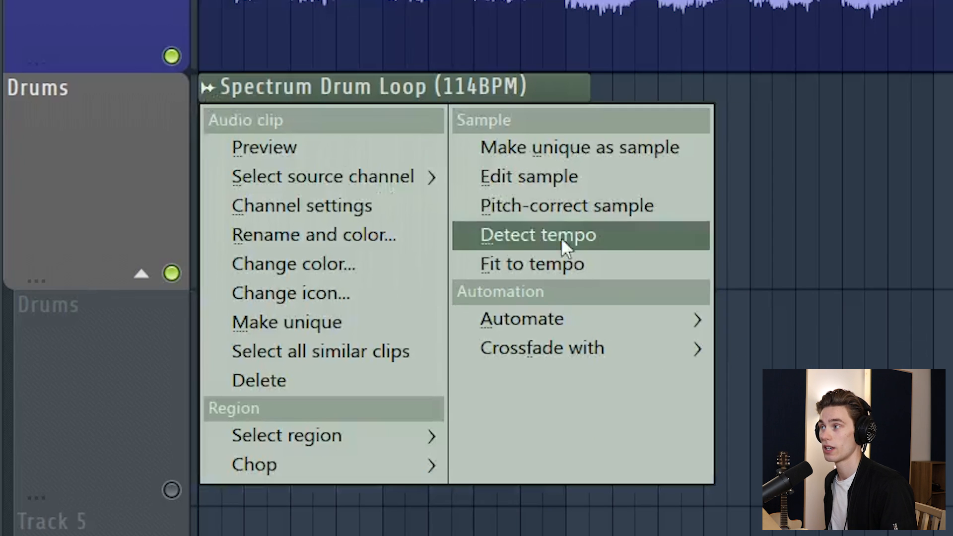
{"action": "mouse_move", "coordinate": [569, 272]}
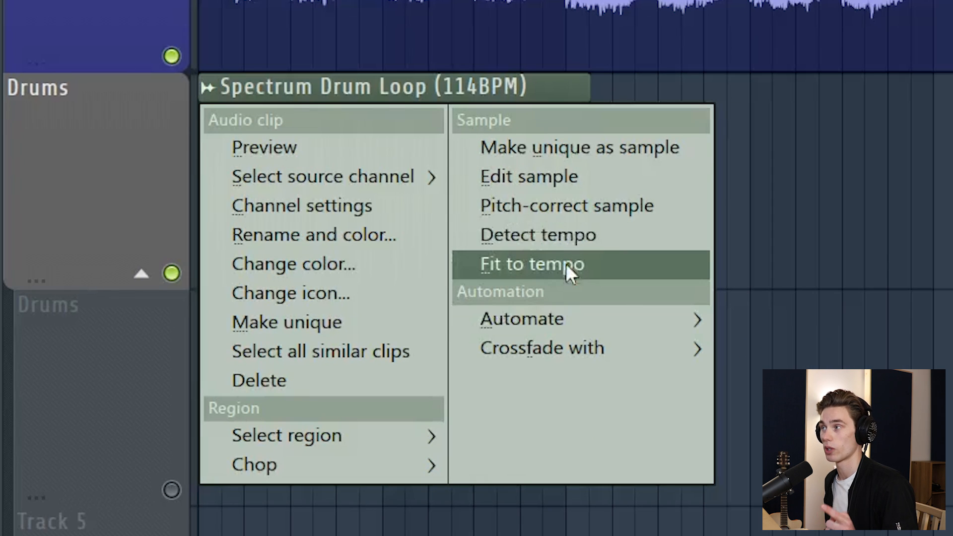
{"action": "left_click", "coordinate": [533, 264]}
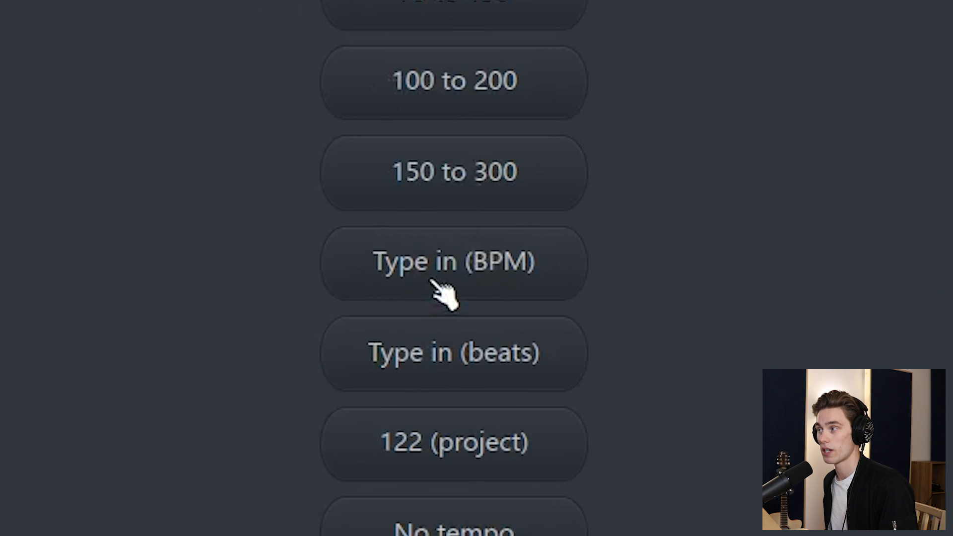
{"action": "left_click", "coordinate": [453, 262]}
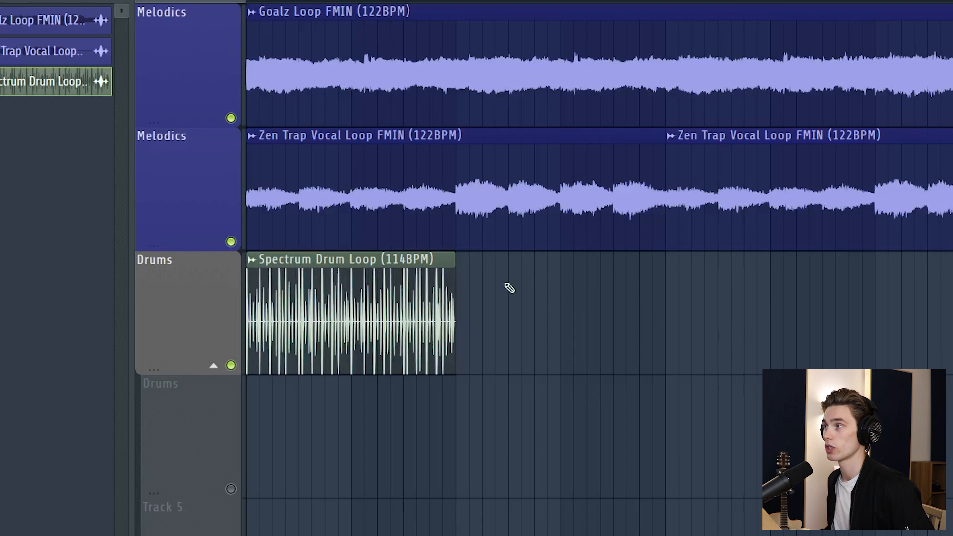
{"action": "mouse_move", "coordinate": [251, 385]}
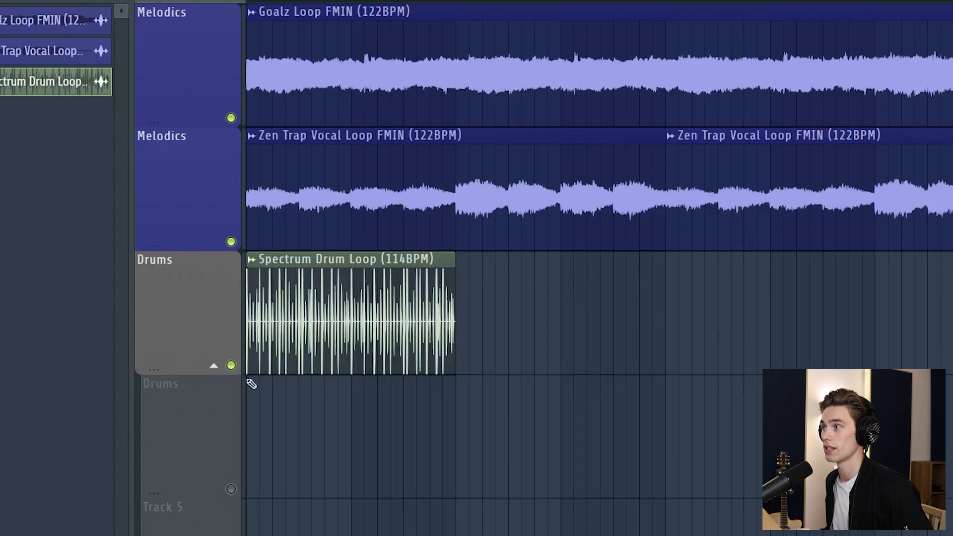
{"action": "mouse_move", "coordinate": [418, 66]}
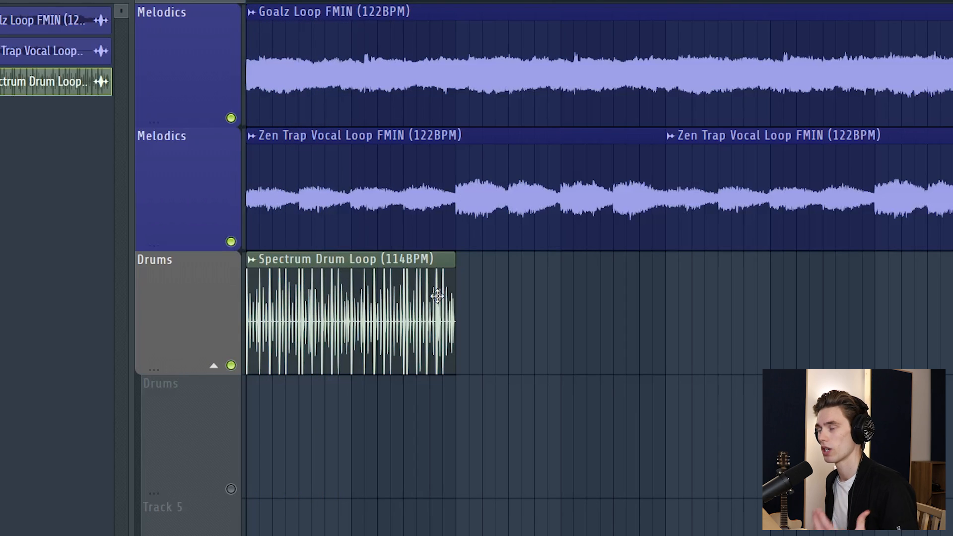
{"action": "mouse_move", "coordinate": [422, 302]}
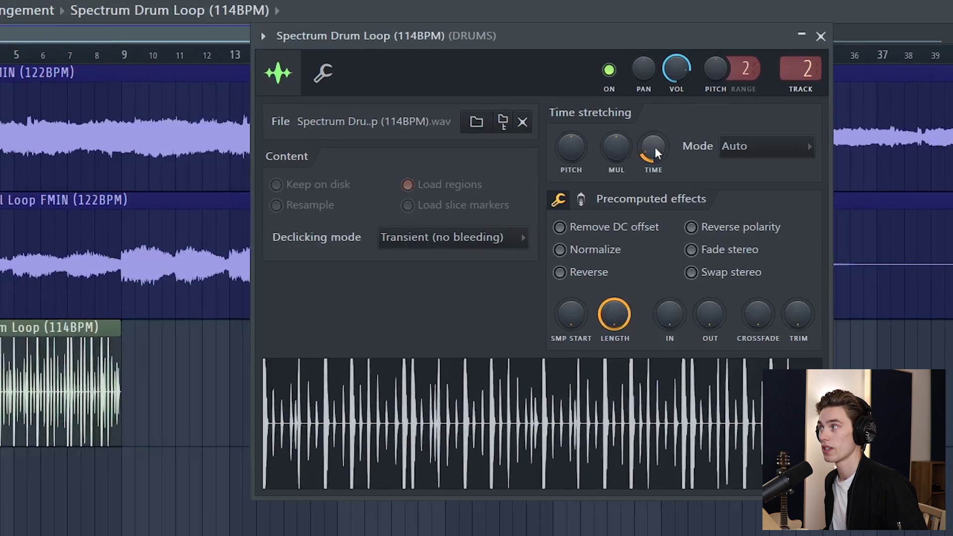
View the TIME knob's stretch-length presets in the drum sample settings
{"action": "right_click", "coordinate": [653, 147]}
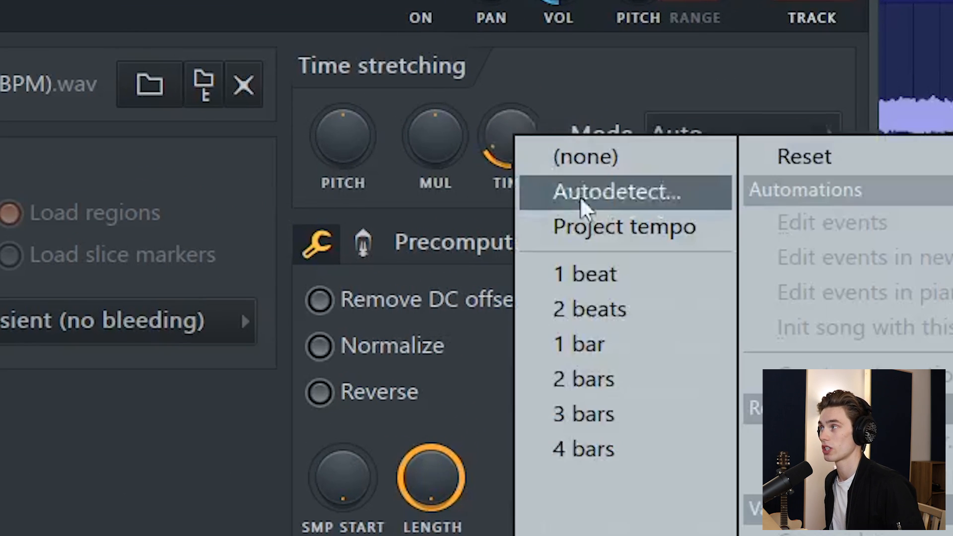
{"action": "mouse_move", "coordinate": [628, 236]}
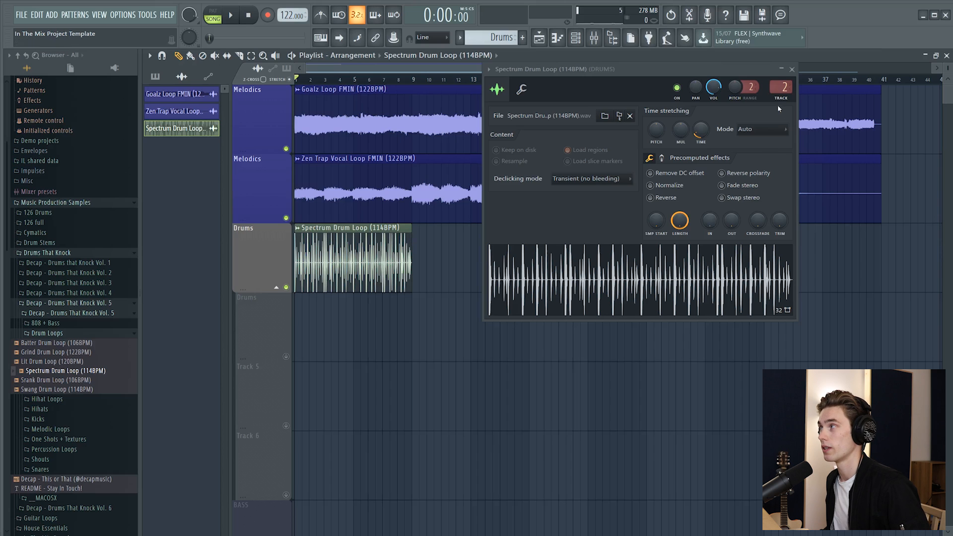
{"action": "left_click", "coordinate": [763, 130]}
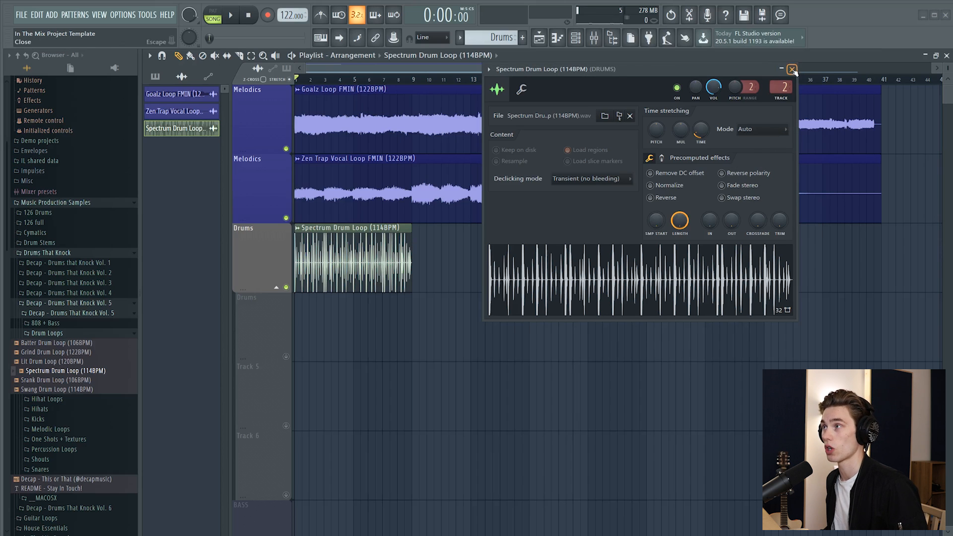
Close the drum settings and switch all audio clips to Realtime stretching via Tools > Misc
{"action": "left_click", "coordinate": [790, 69]}
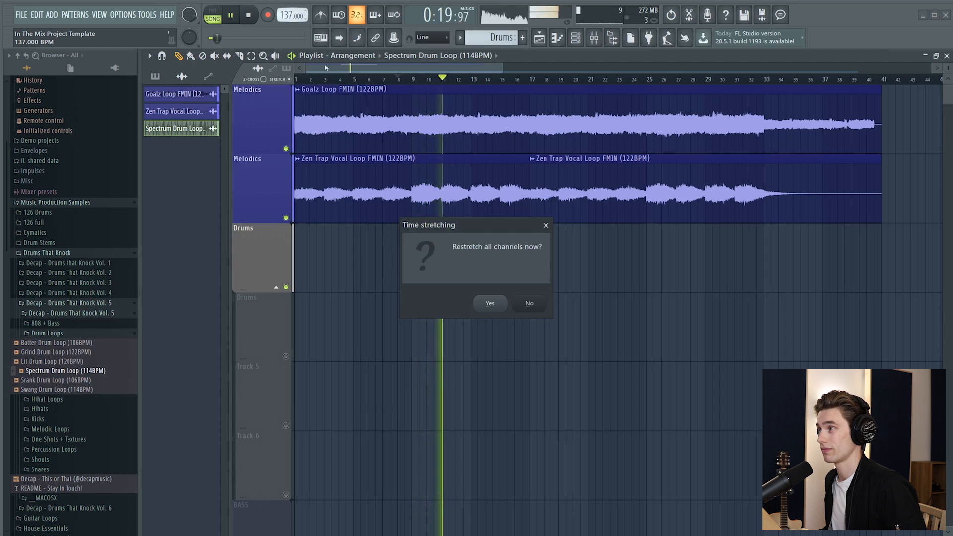
{"action": "left_click", "coordinate": [490, 303]}
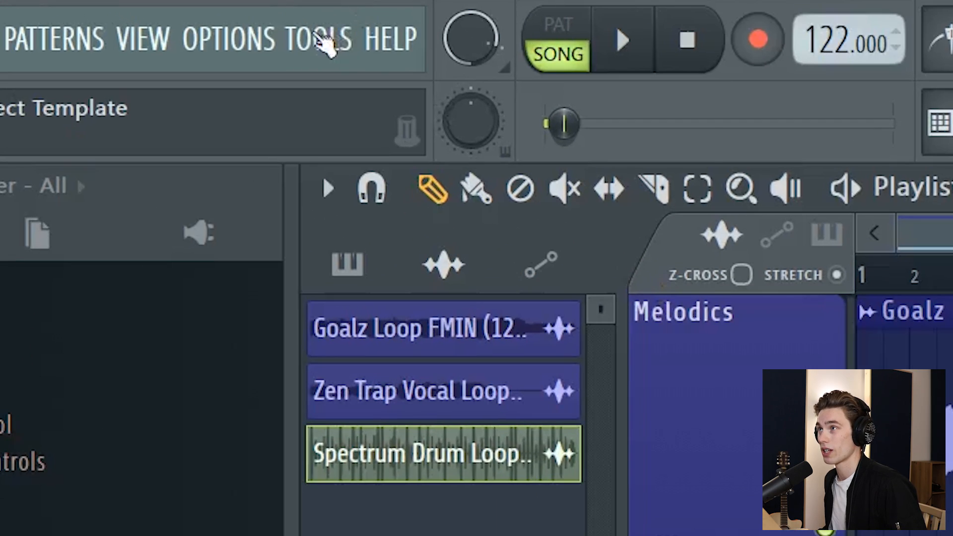
{"action": "left_click", "coordinate": [319, 39]}
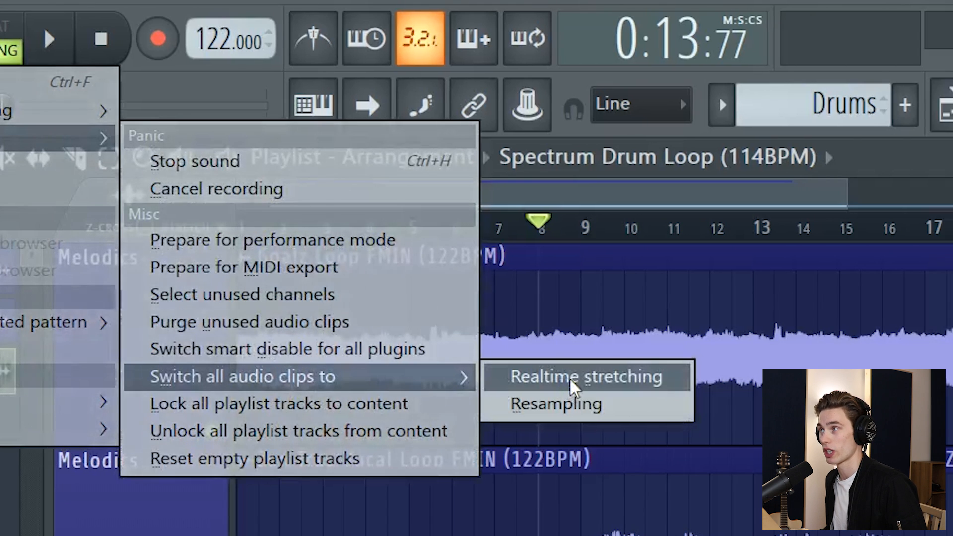
{"action": "left_click", "coordinate": [587, 377]}
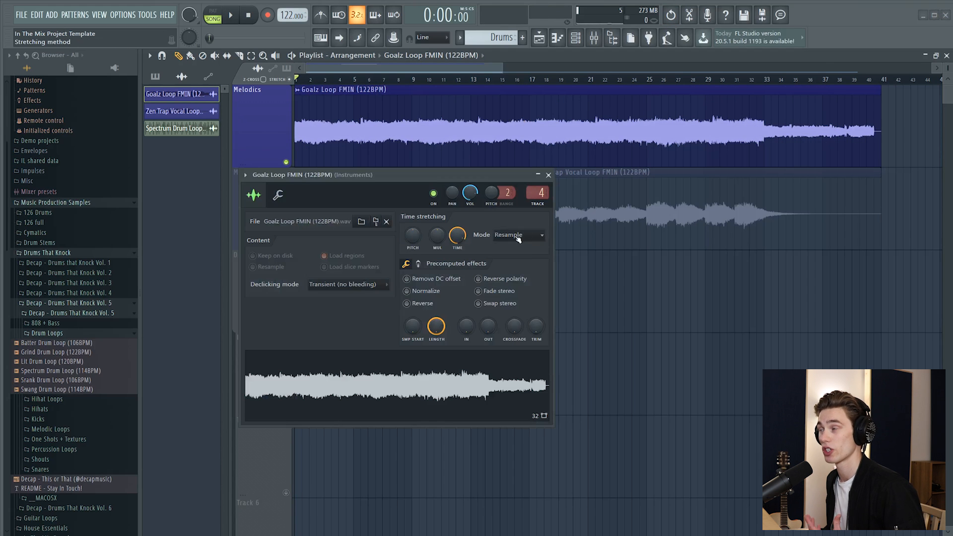
Set the Goalz Loop to Stretch mode and shorten its clip to end near bar 21
{"action": "left_click", "coordinate": [519, 234]}
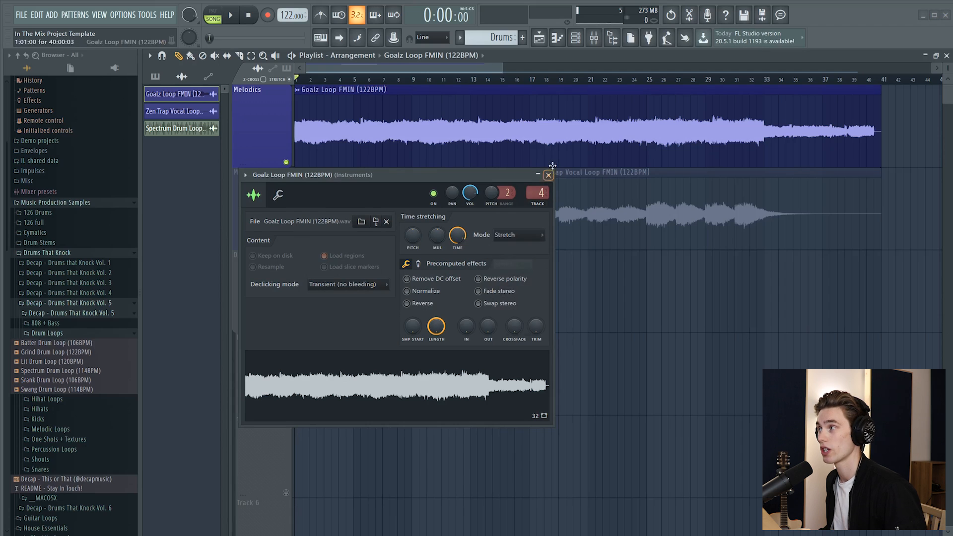
{"action": "left_click", "coordinate": [548, 175]}
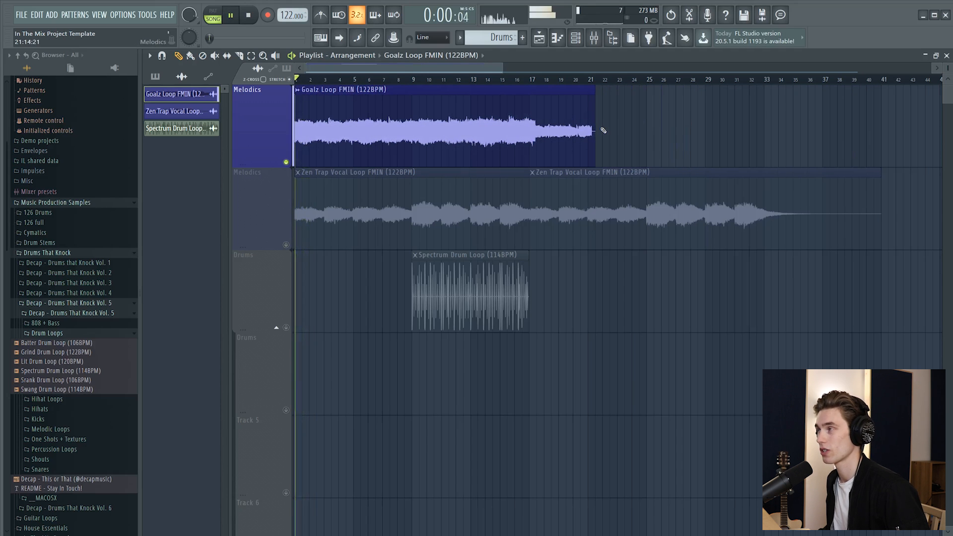
{"action": "left_click_drag", "start_coordinate": [589, 128], "coordinate": [544, 128]}
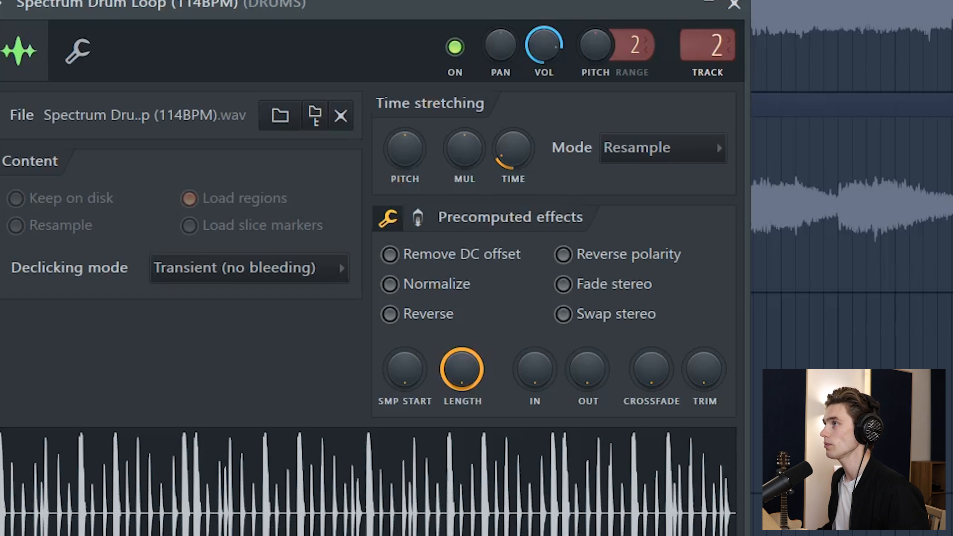
{"action": "left_click", "coordinate": [664, 148]}
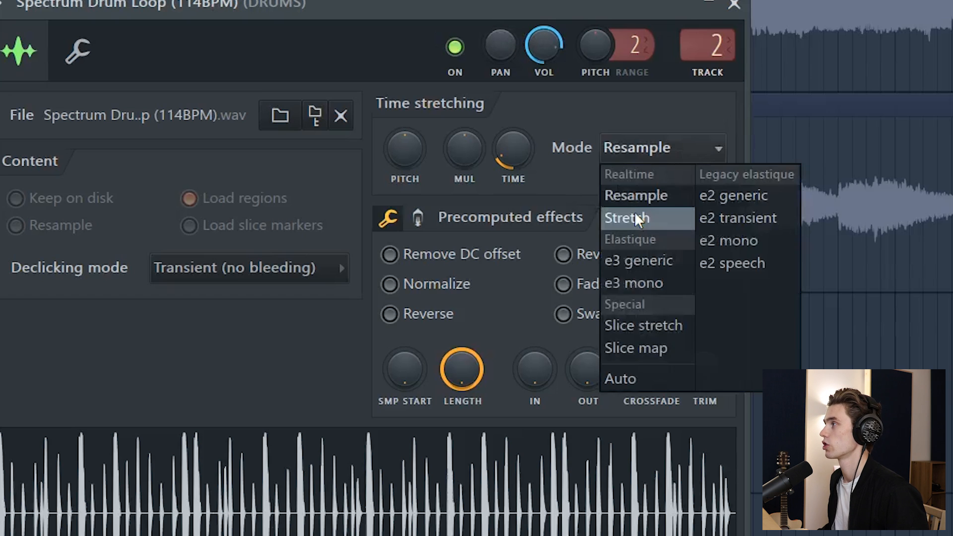
{"action": "left_click", "coordinate": [627, 218]}
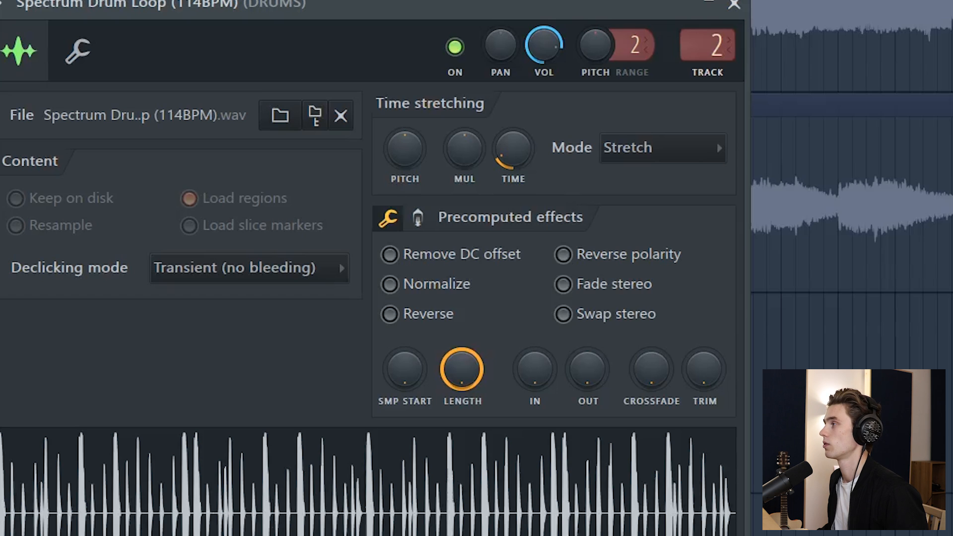
{"action": "mouse_move", "coordinate": [691, 154]}
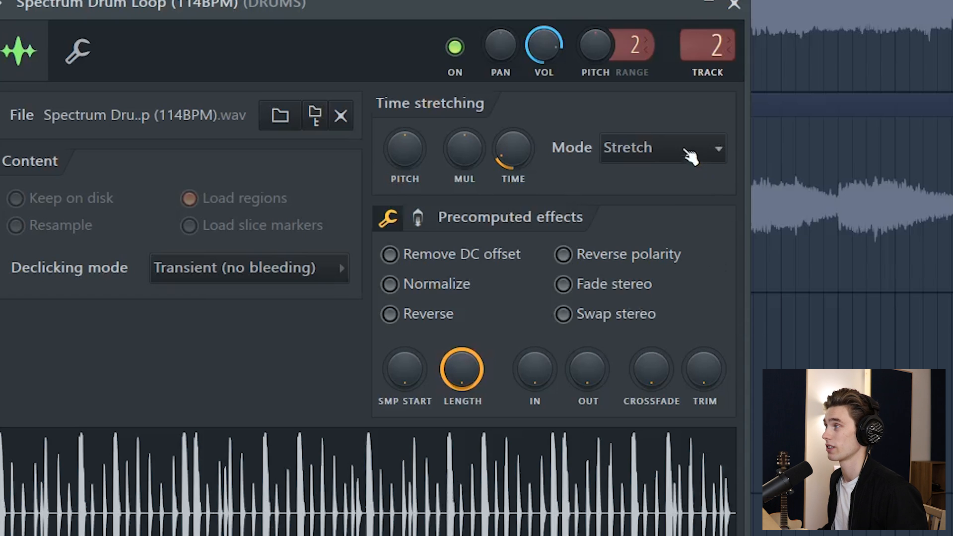
{"action": "left_click", "coordinate": [662, 149]}
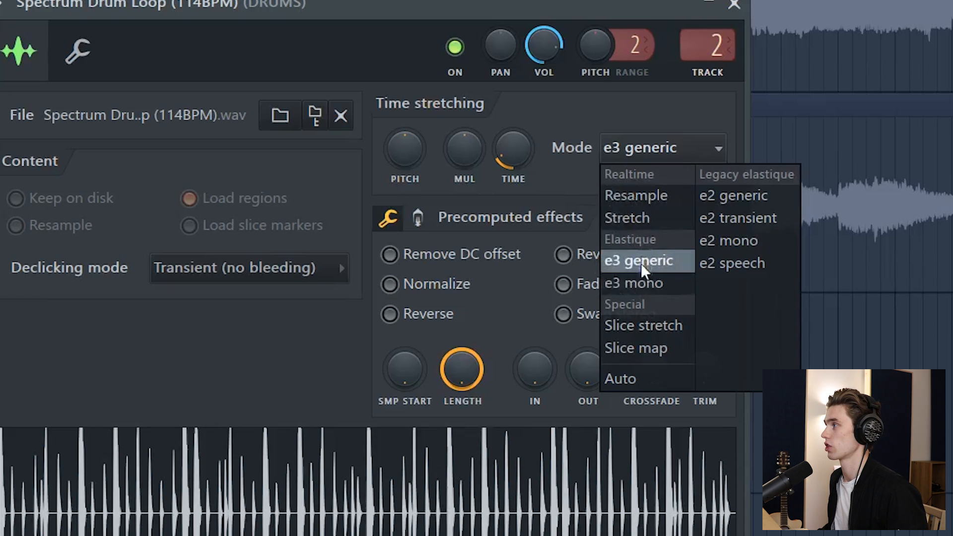
{"action": "left_click", "coordinate": [633, 283]}
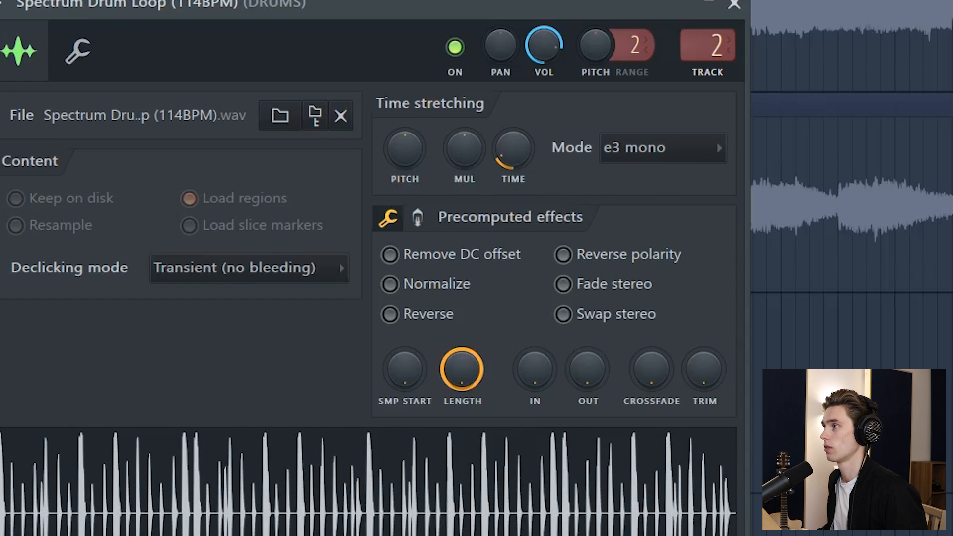
{"action": "mouse_move", "coordinate": [822, 109]}
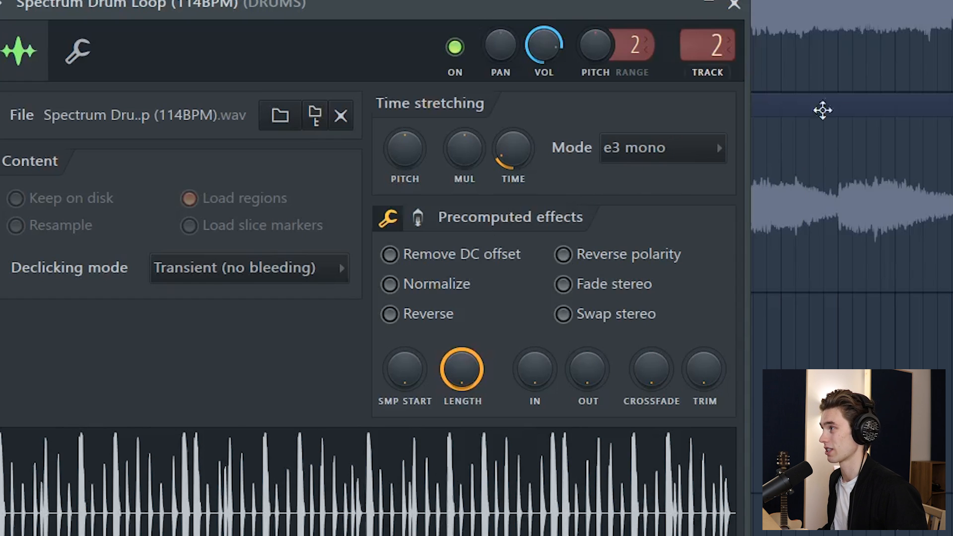
{"action": "left_click", "coordinate": [663, 147]}
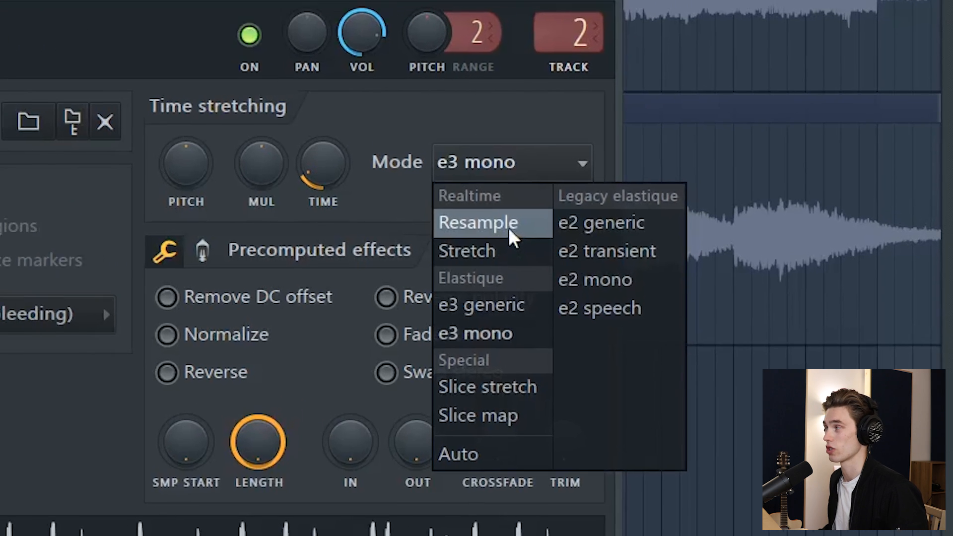
{"action": "left_click", "coordinate": [479, 222]}
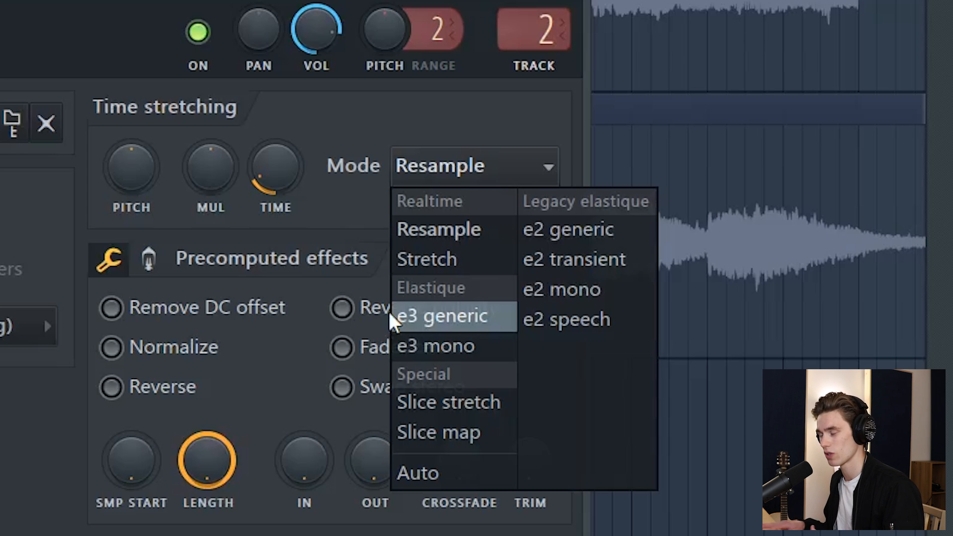
{"action": "mouse_move", "coordinate": [456, 295]}
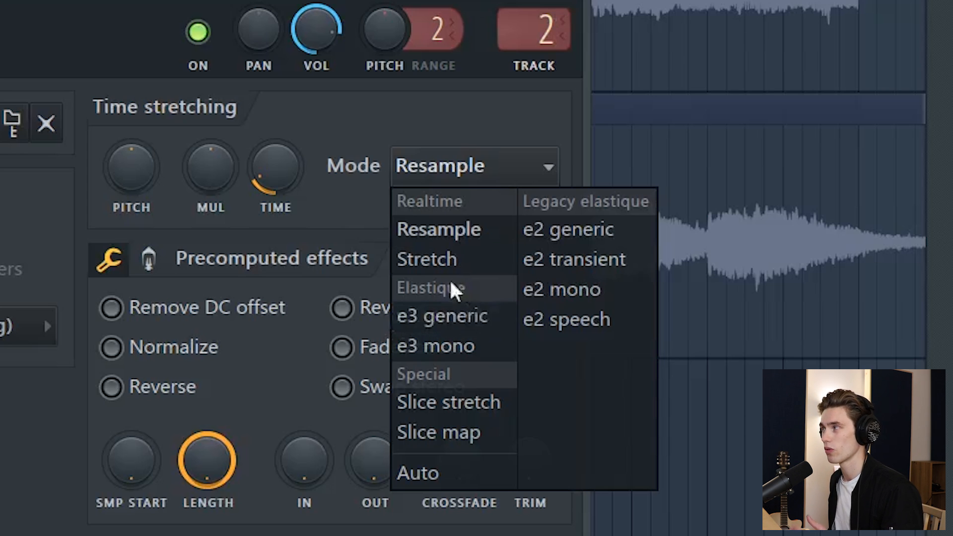
{"action": "mouse_move", "coordinate": [509, 470]}
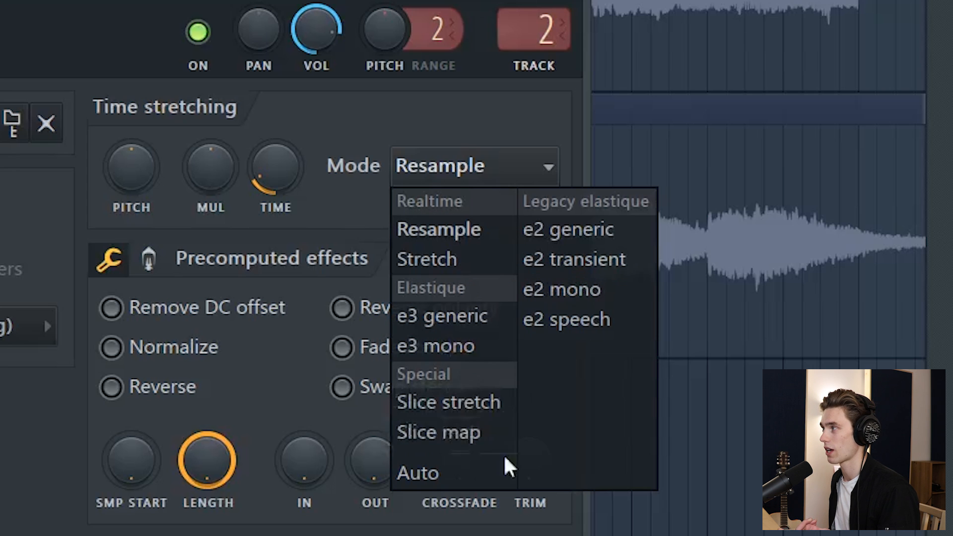
{"action": "mouse_move", "coordinate": [505, 437]}
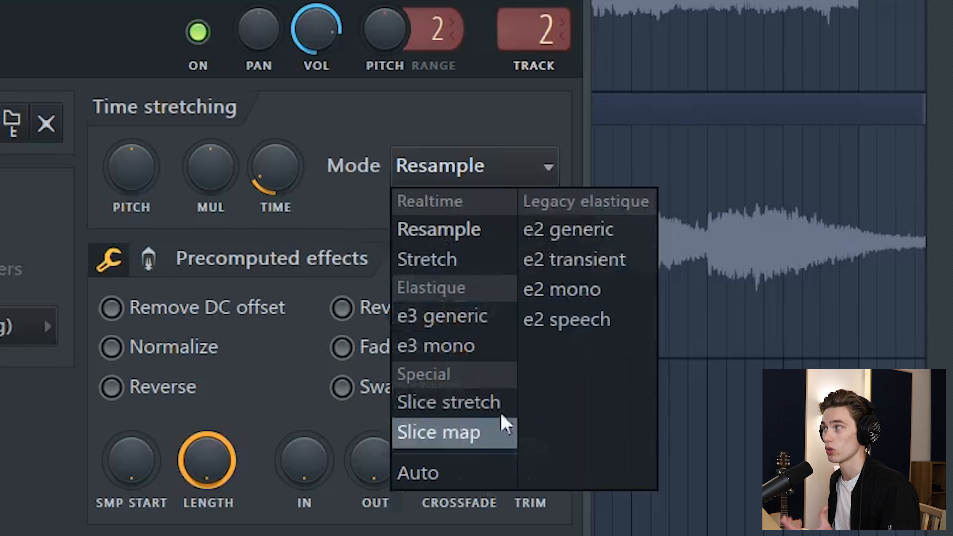
{"action": "left_click", "coordinate": [438, 229]}
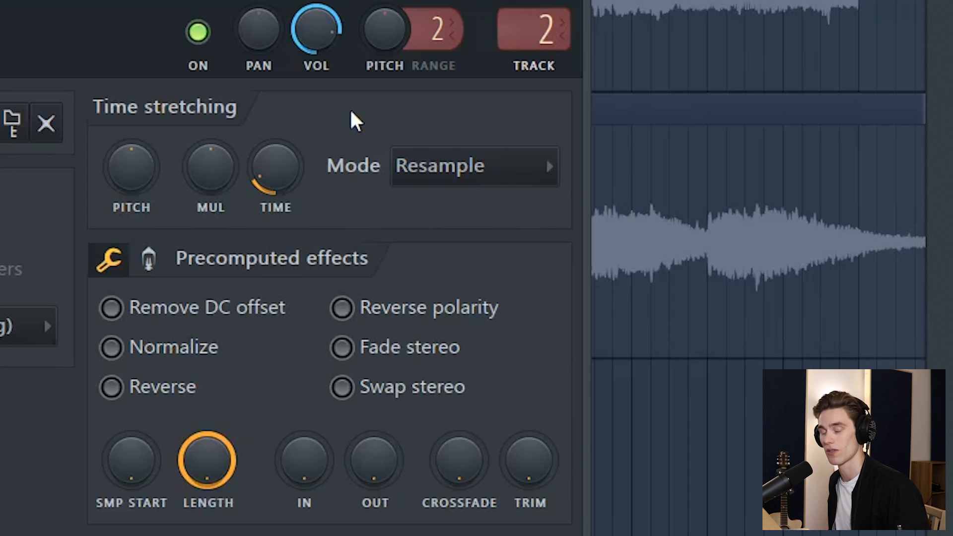
{"action": "left_click", "coordinate": [45, 122]}
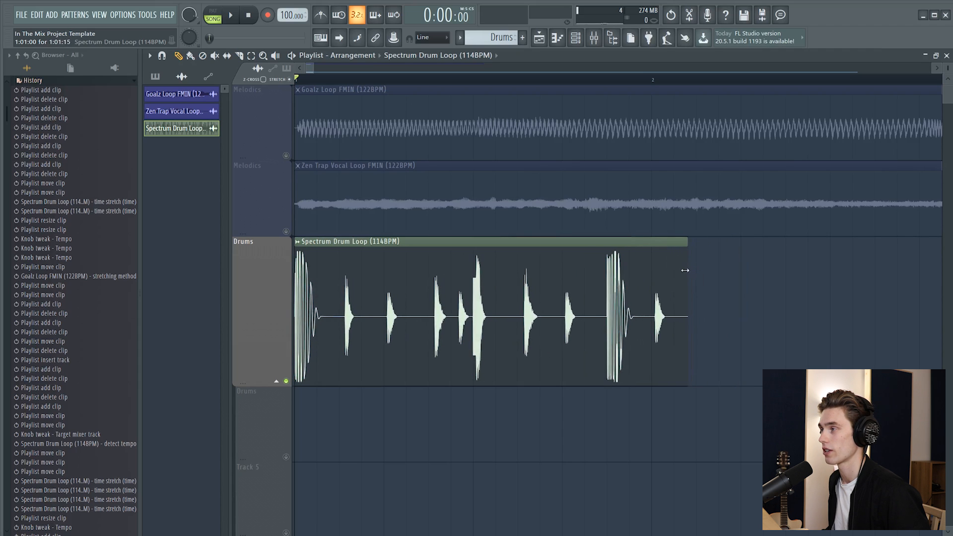
{"action": "mouse_move", "coordinate": [481, 309]}
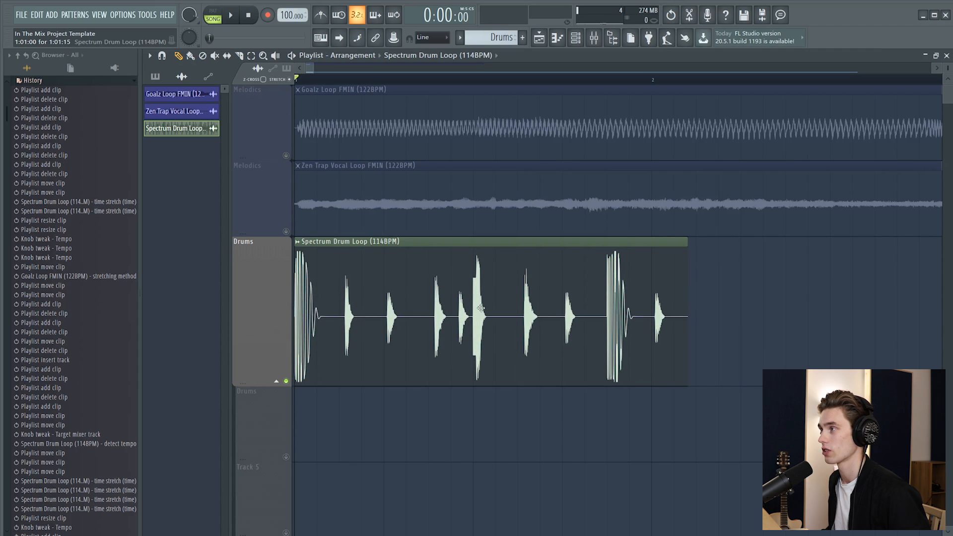